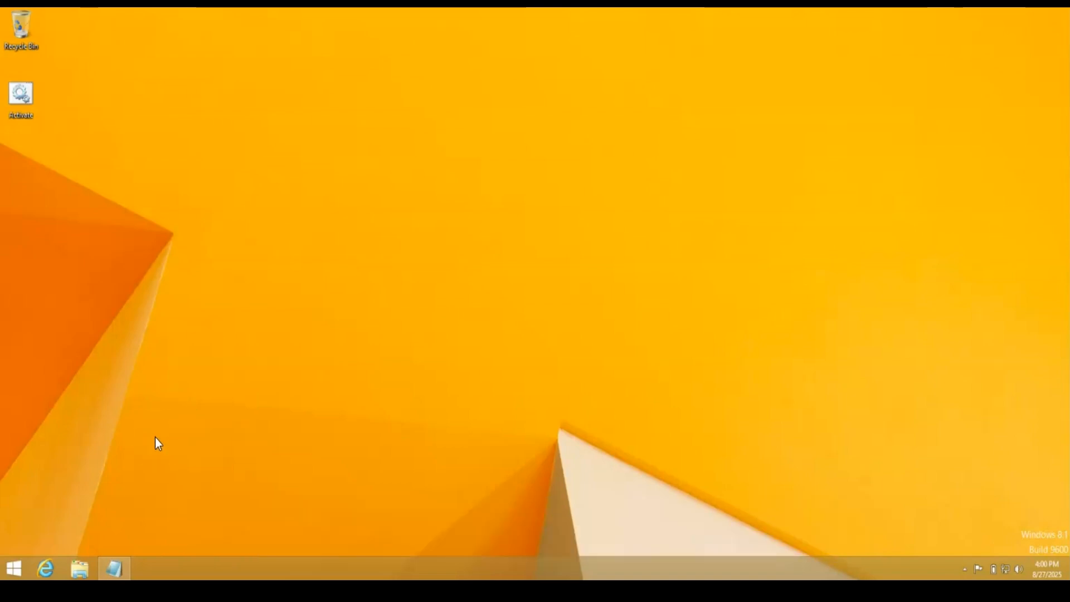
- Show This PC in File Explorer and bring up its options to reach Properties
click(78, 569)
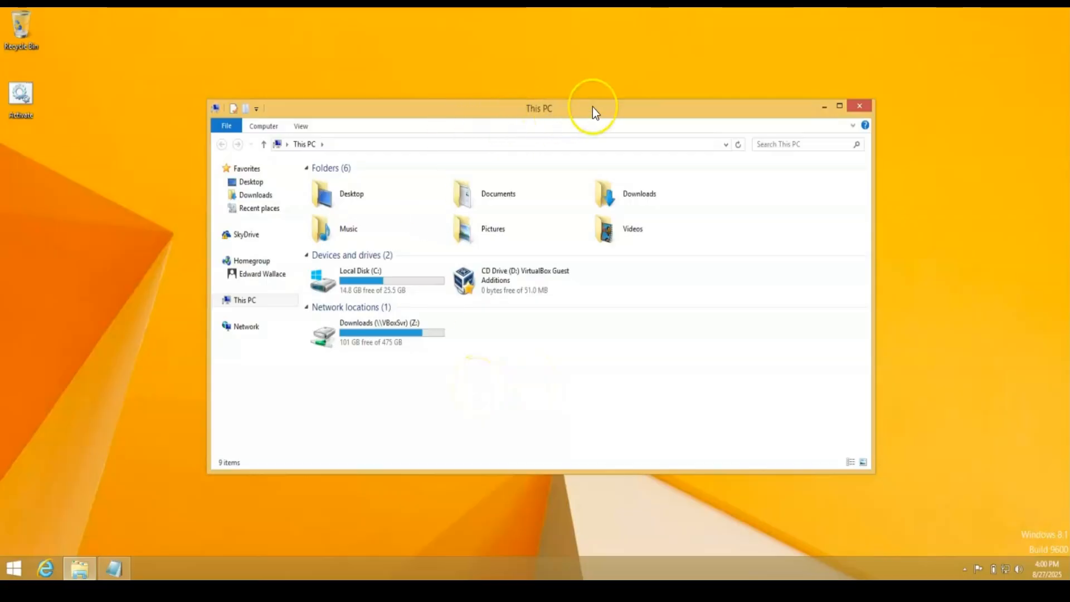
right_click(244, 300)
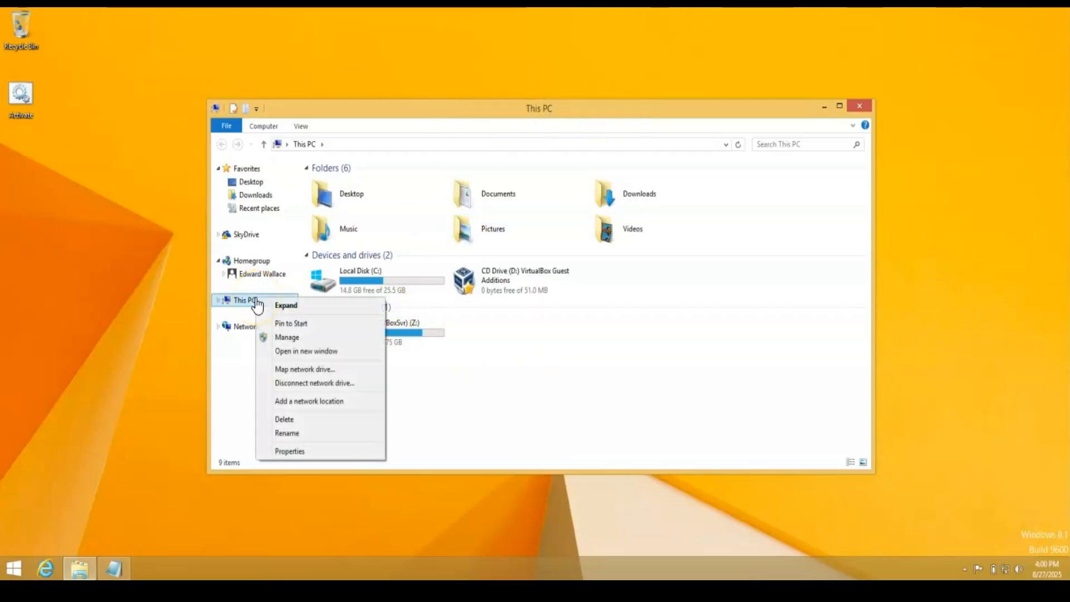
mouse_move(306, 351)
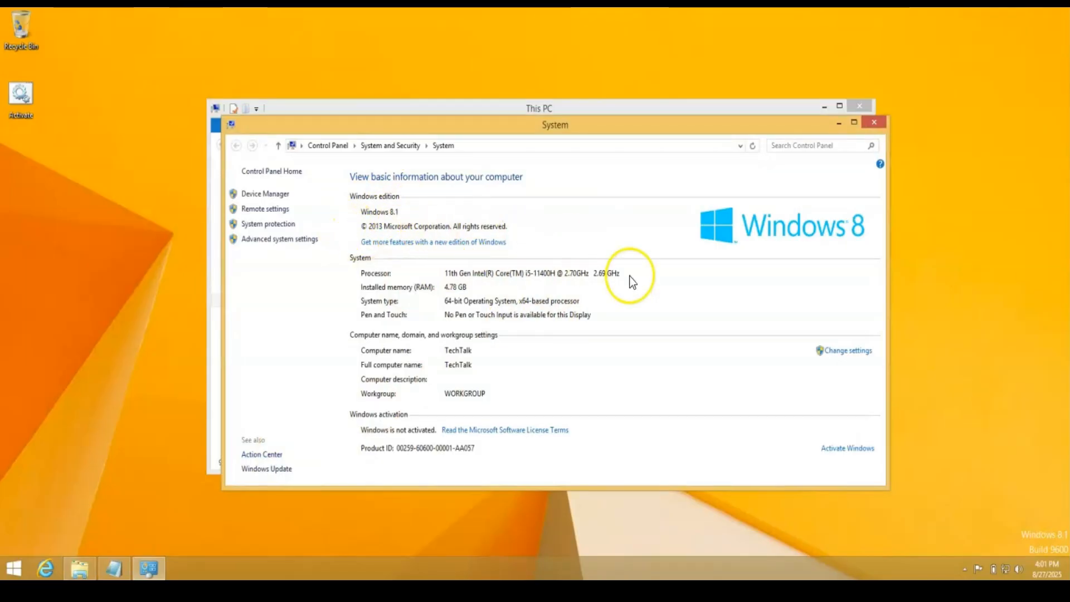
mouse_move(849, 350)
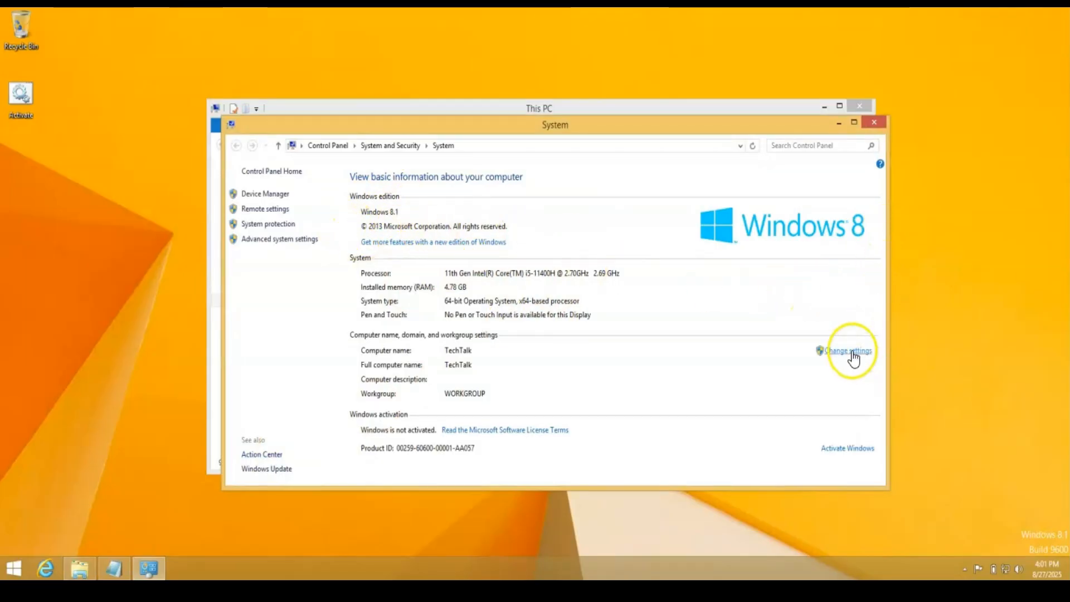
mouse_move(850, 360)
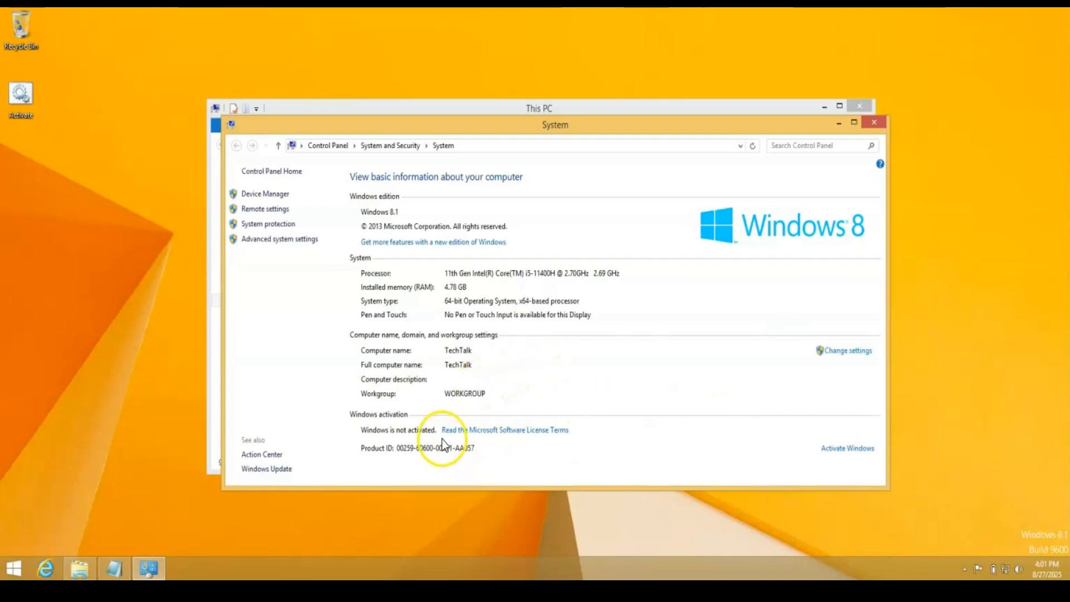
mouse_move(846, 199)
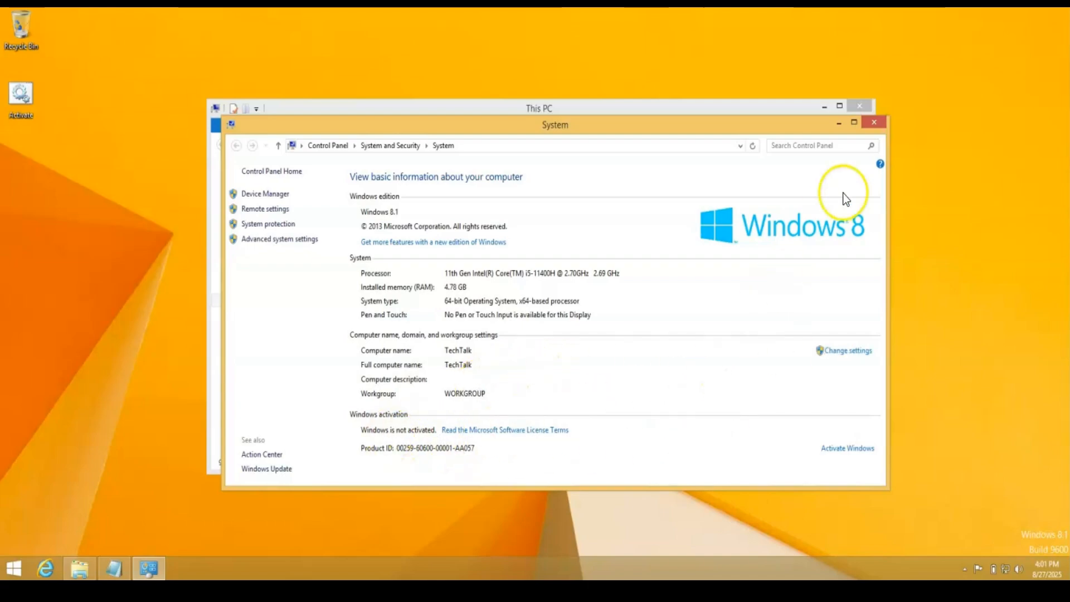
mouse_move(329, 184)
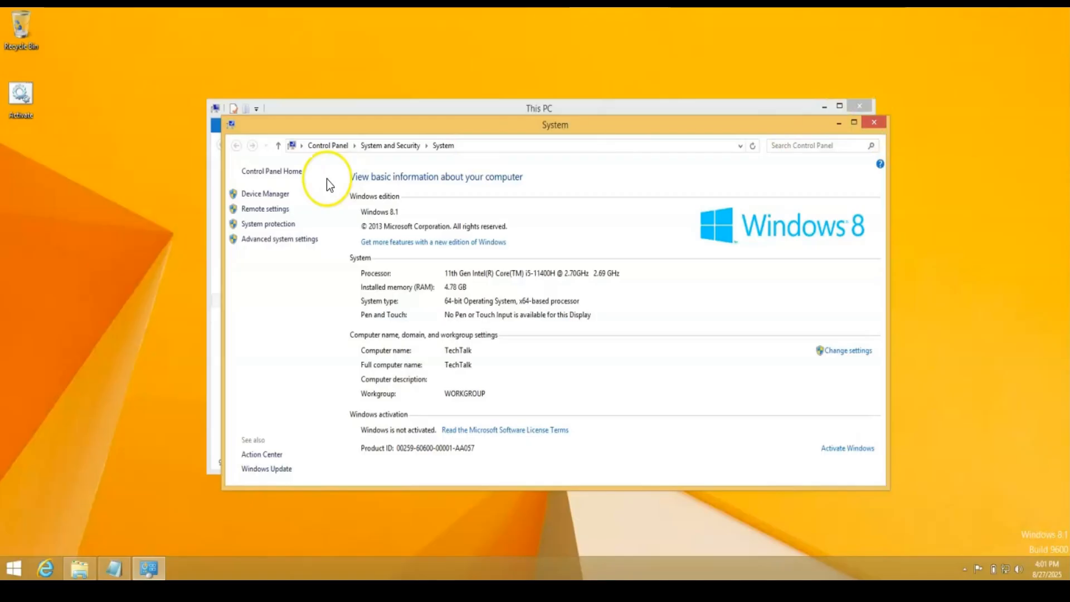
- Run the Activate script as administrator and allow it through the UAC prompt
right_click(20, 94)
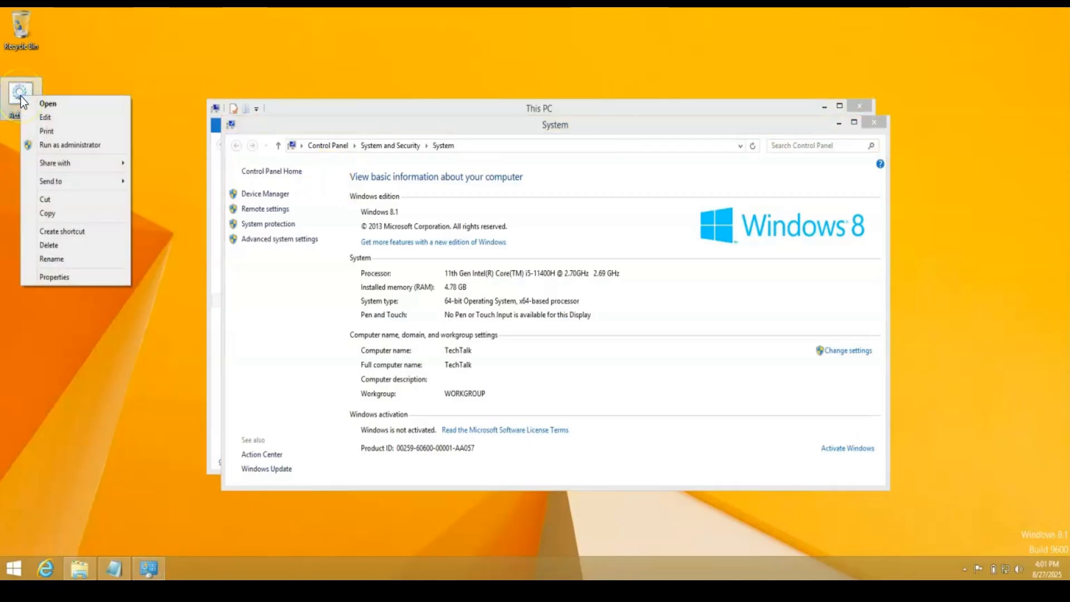
click(69, 143)
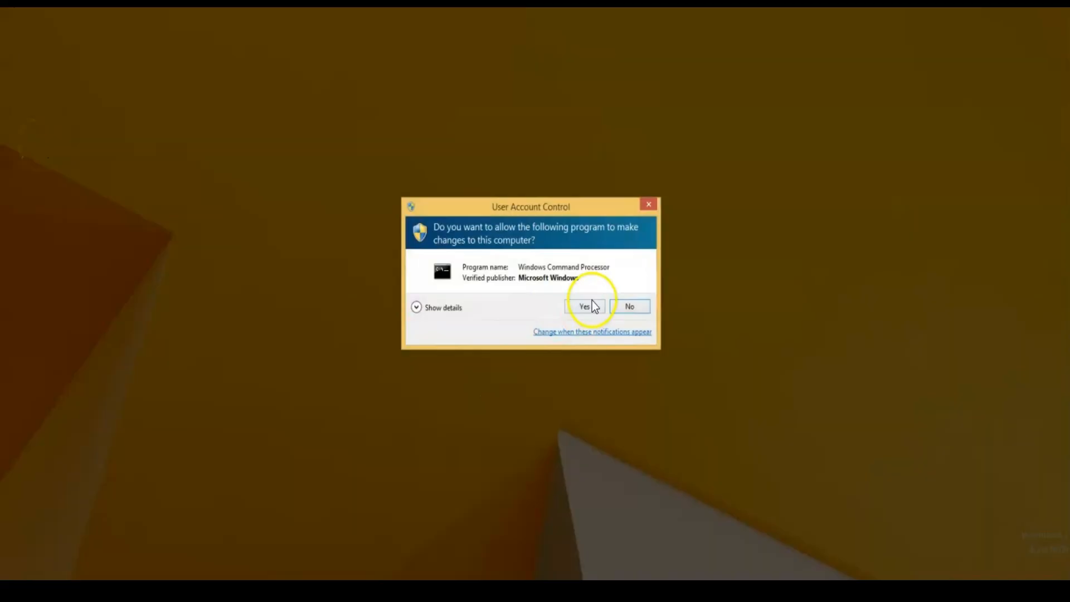
click(583, 305)
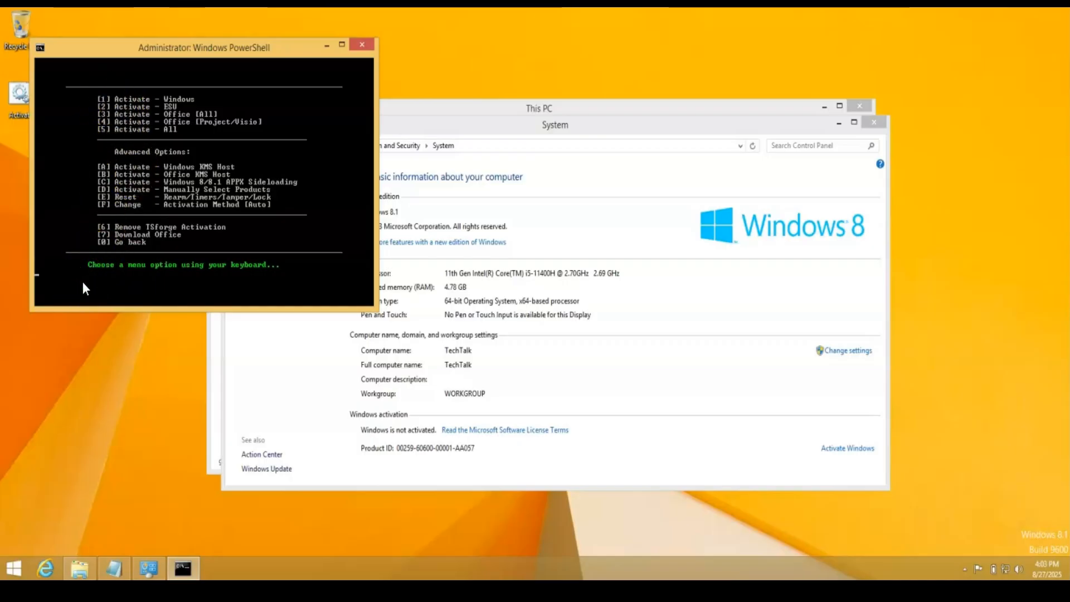
mouse_move(109, 279)
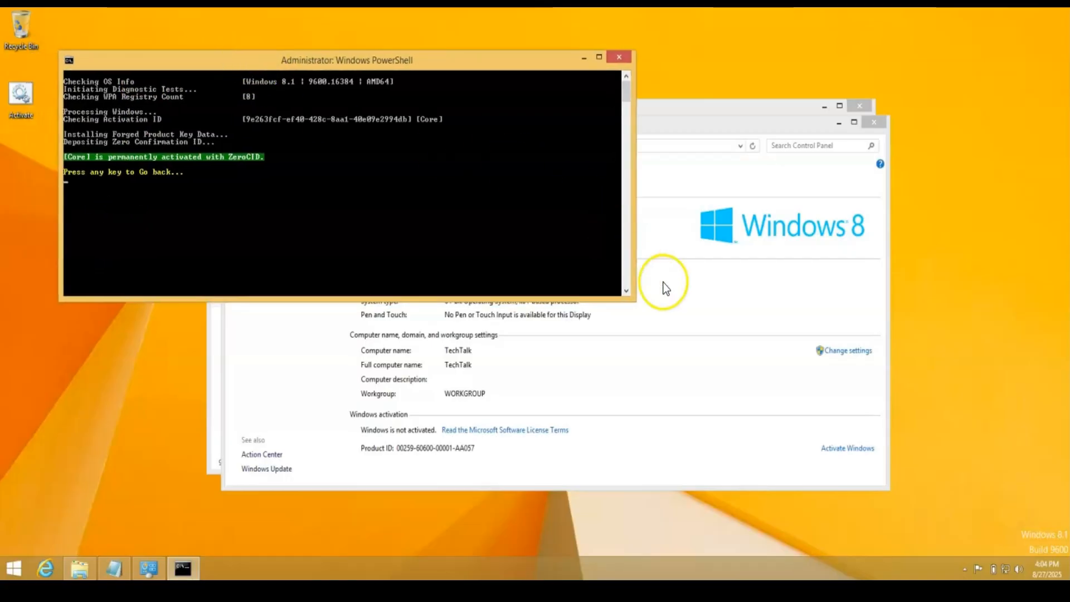
mouse_move(727, 332)
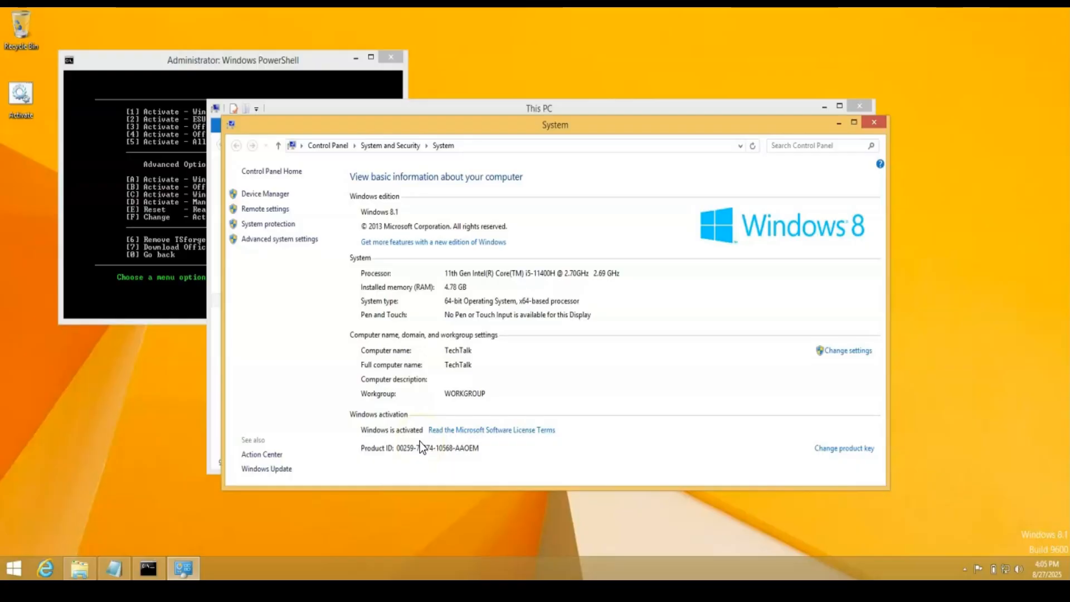
- Return to the PowerShell window after confirming Windows 8.1 reports as activated
click(232, 60)
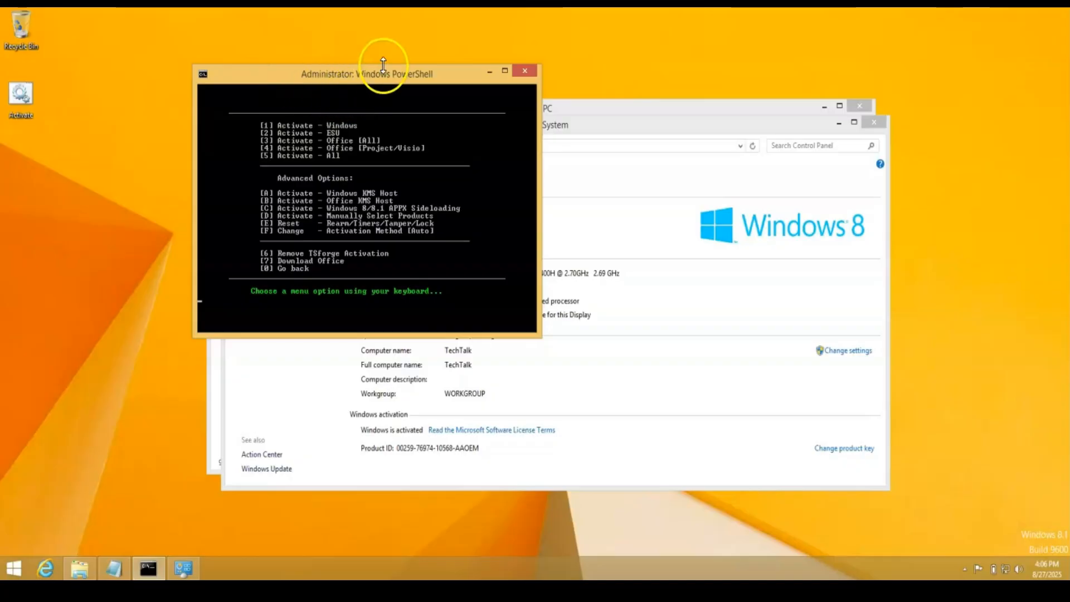
click(524, 71)
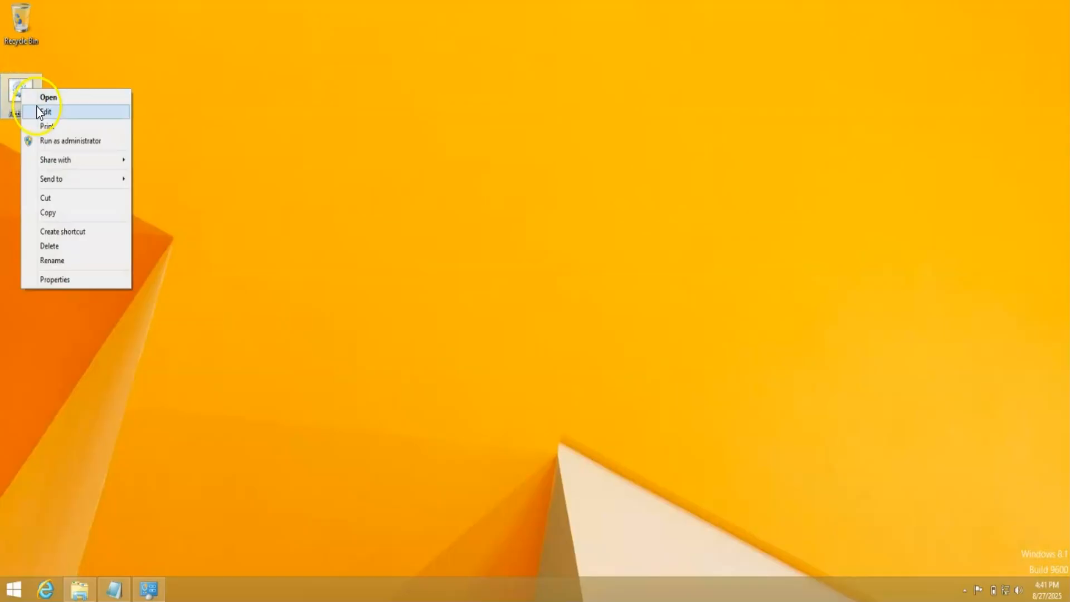
- Edit the Activate script's code and start a new text document on the desktop
click(47, 112)
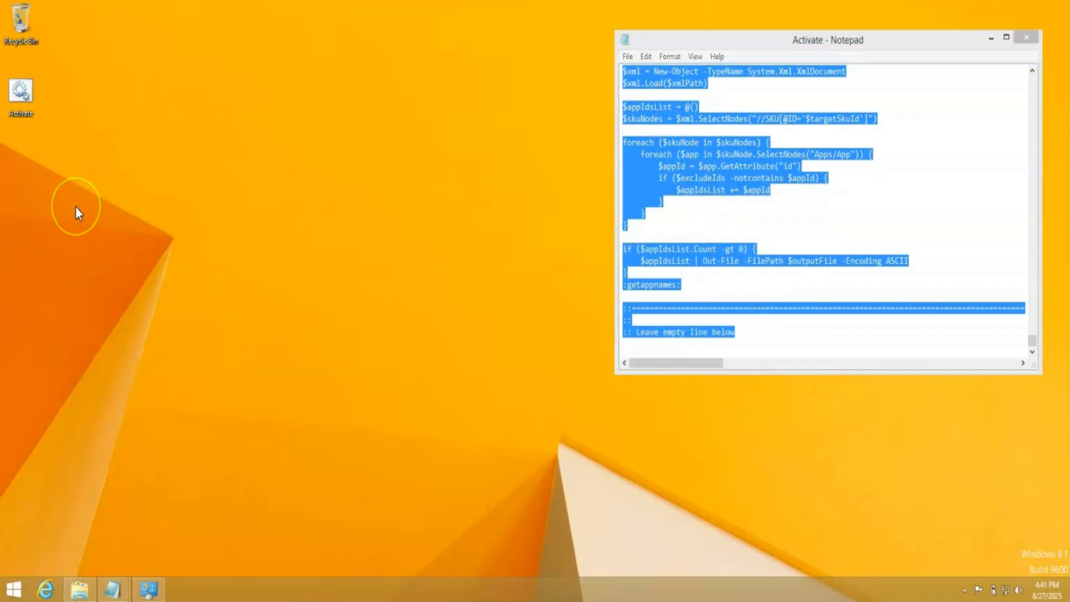
right_click(77, 212)
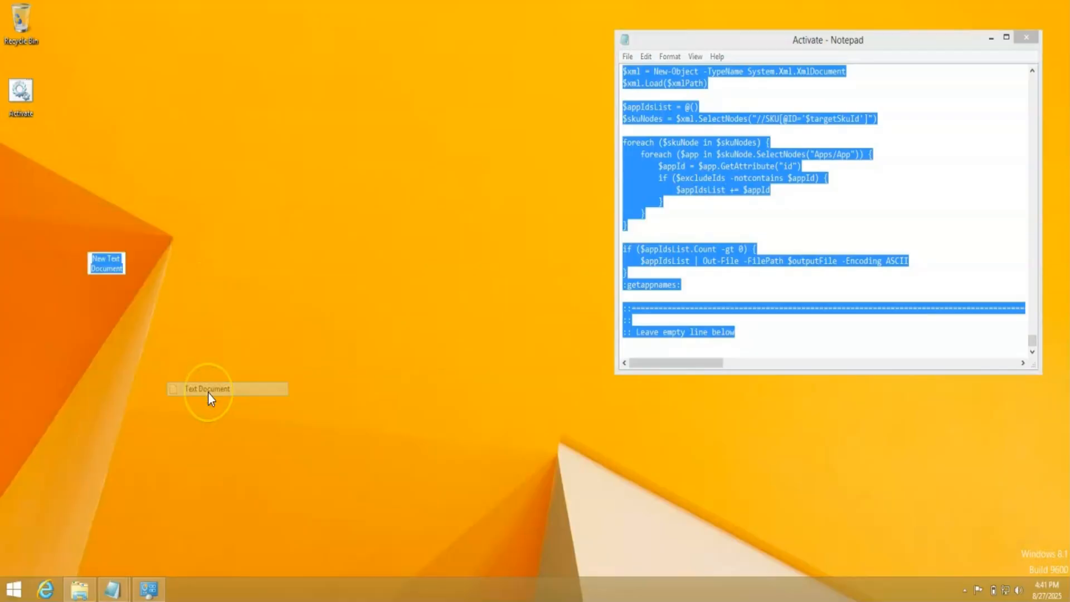
double_click(207, 388)
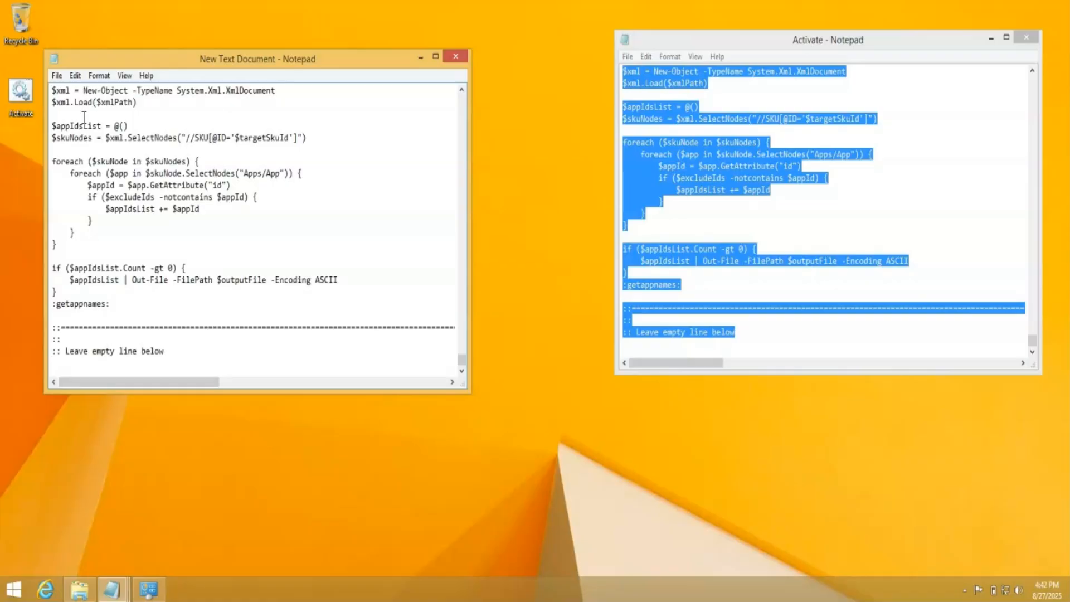
- Paste the script into the new document and save it as Activate2.cmd on the desktop
click(57, 75)
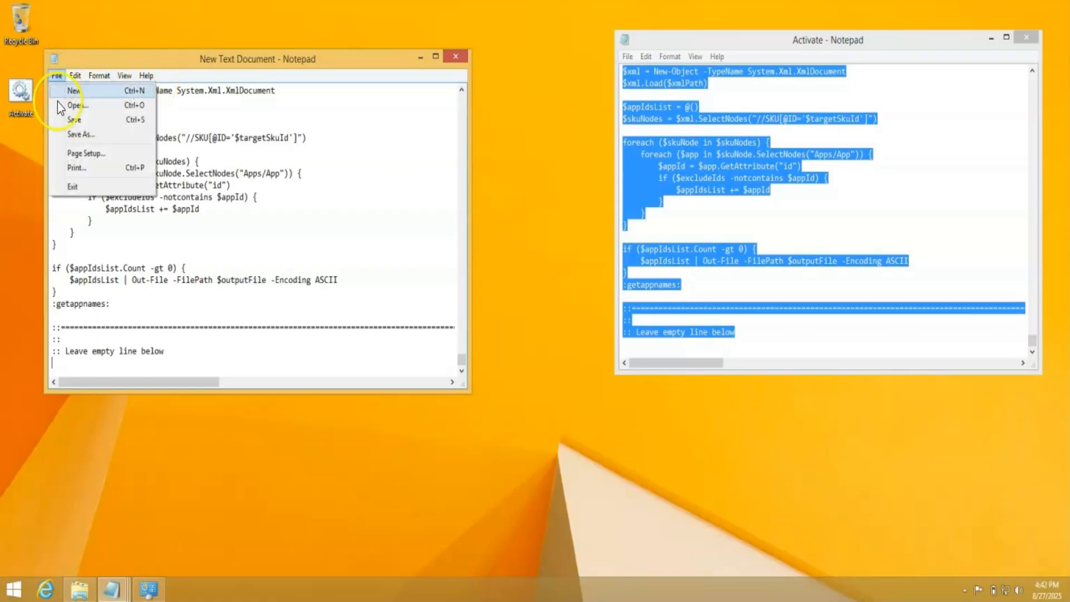
click(81, 134)
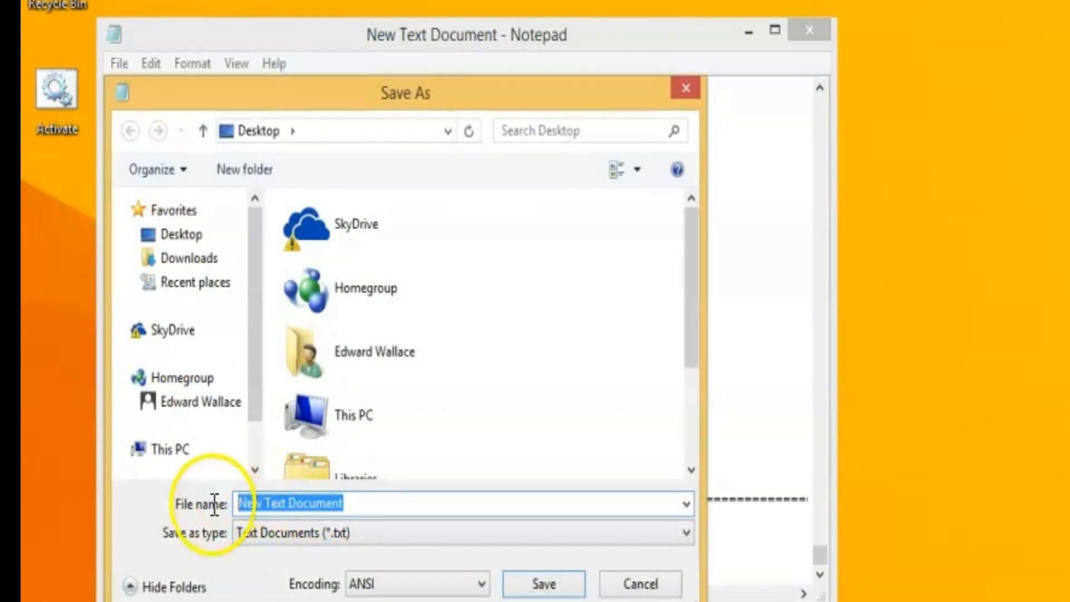
text(Activate2.)
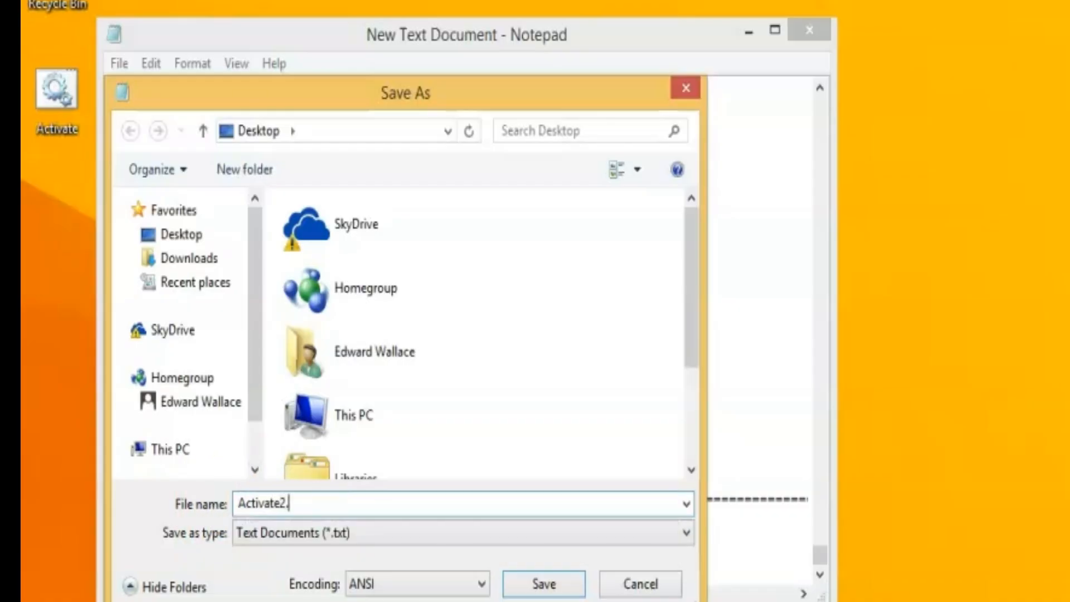
text(cmd)
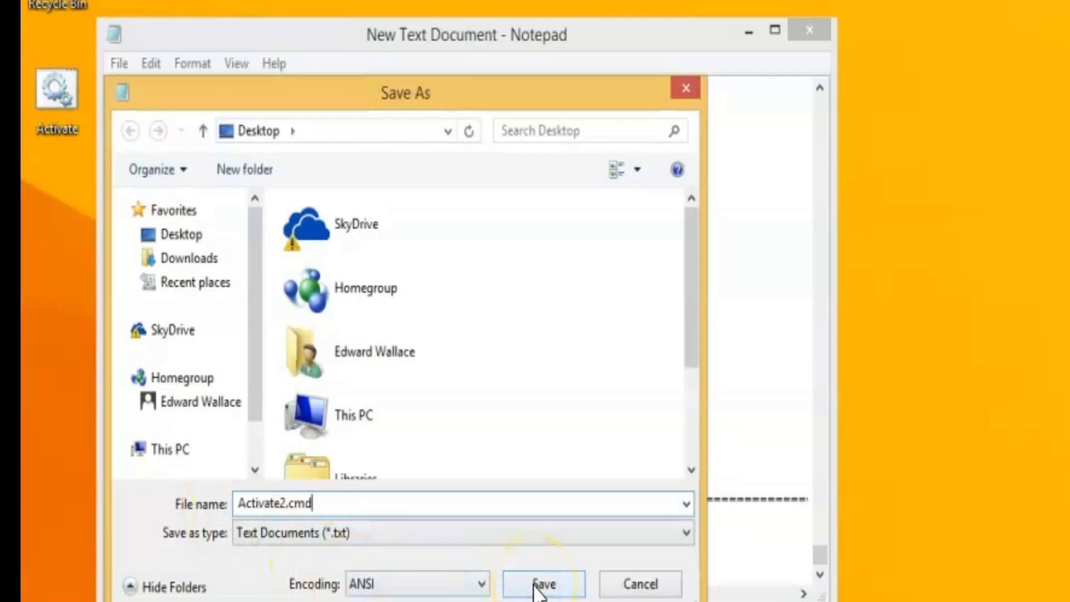
click(542, 583)
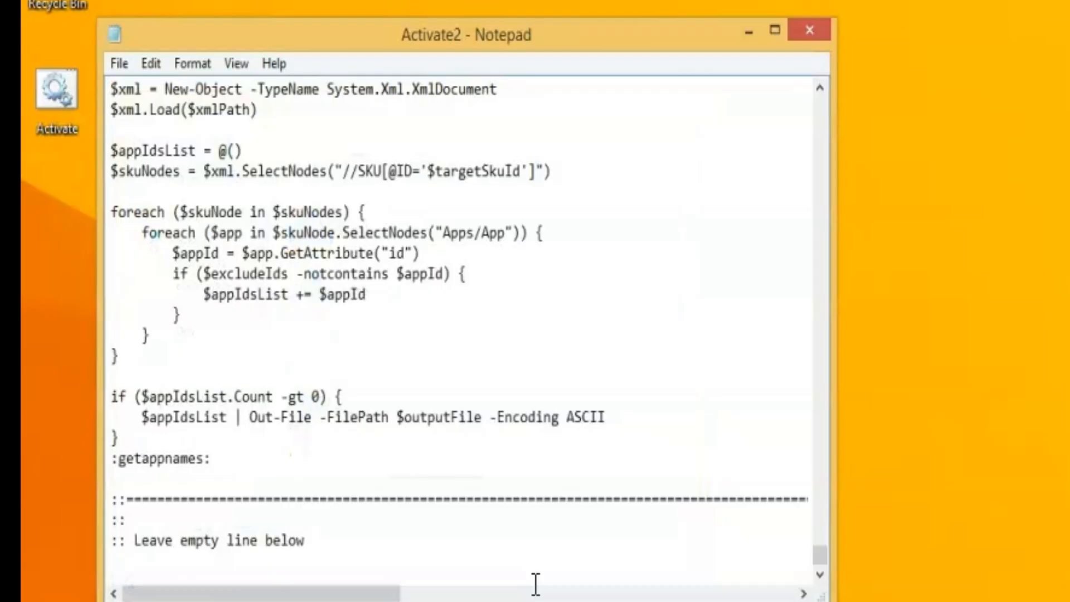